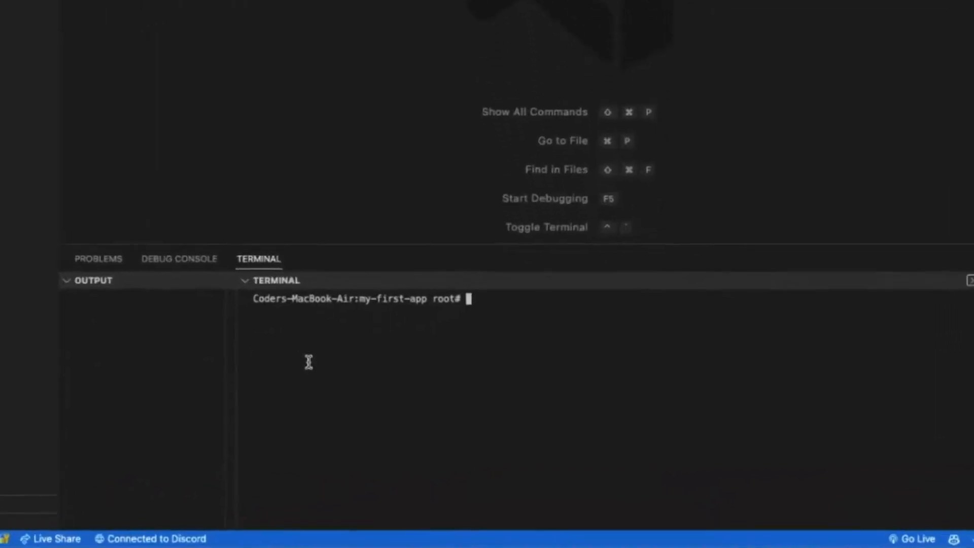
Start an npm global install from the my-first-app project terminal.
text(npm i -g)
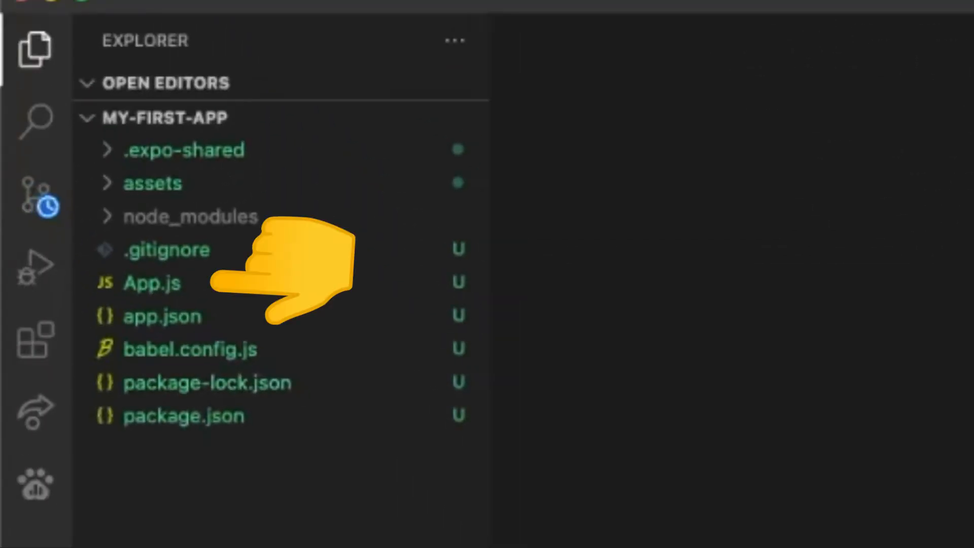
View App.js in the editor and launch the Expo app on localhost with npm run web.
click(152, 283)
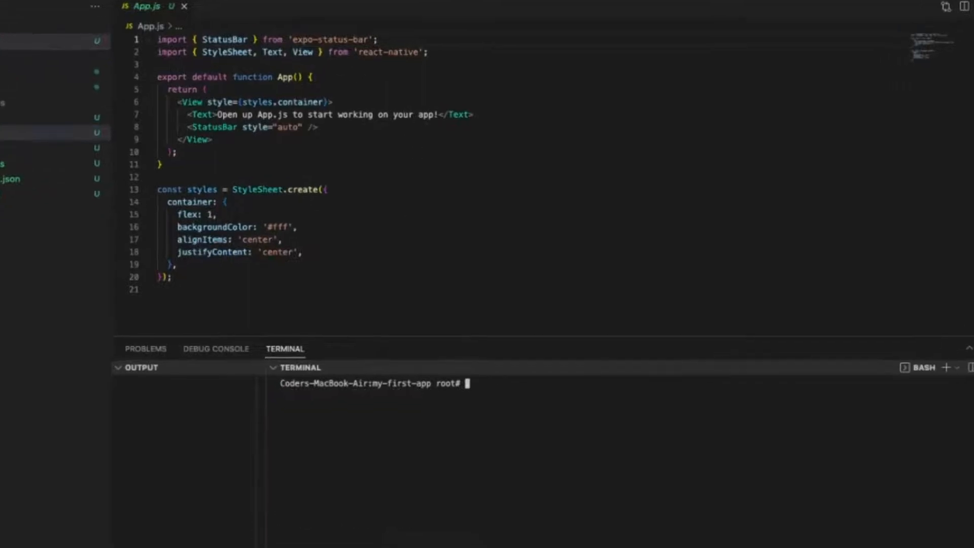
text(npm run web)
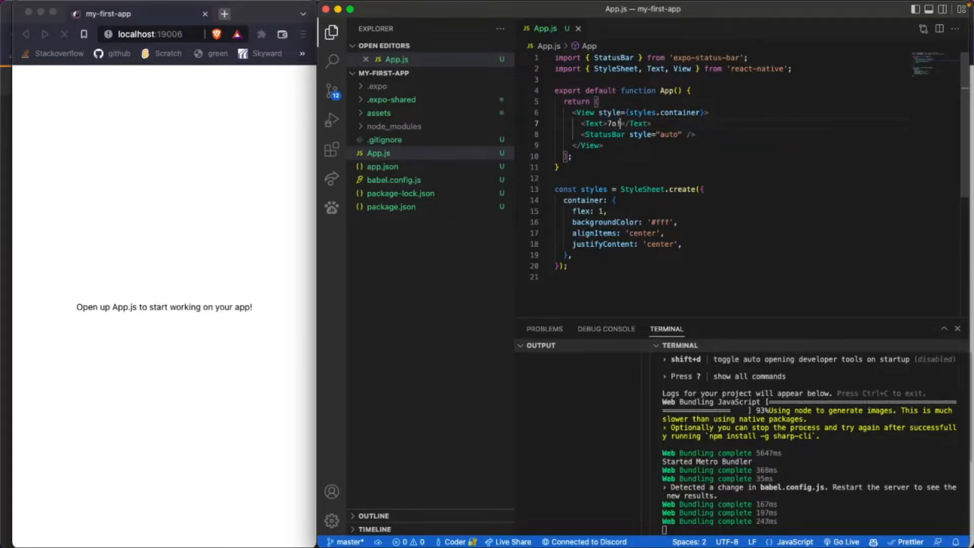
Change the <Text> contents in App.js to Hello world and show the Expo QR code in the terminal.
text(Hello world)
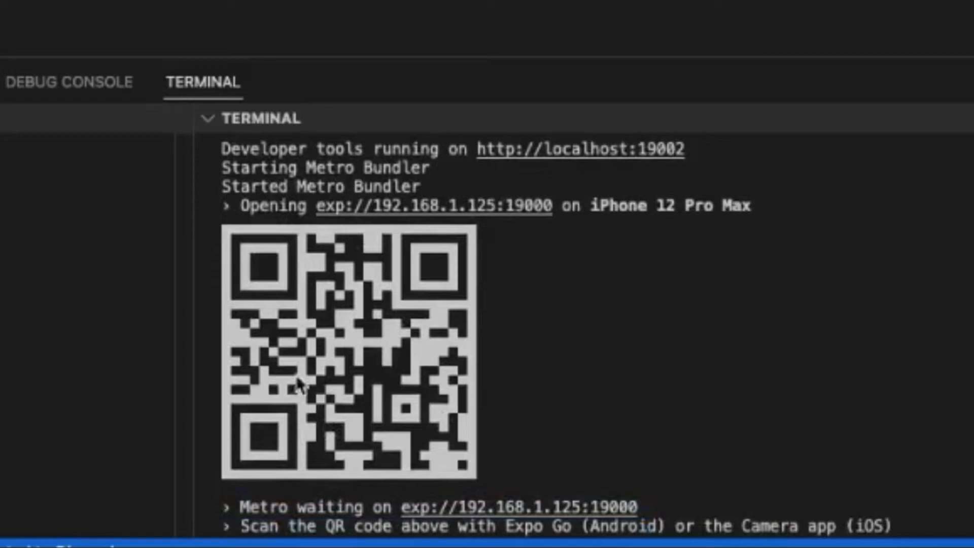
scroll(down, 3)
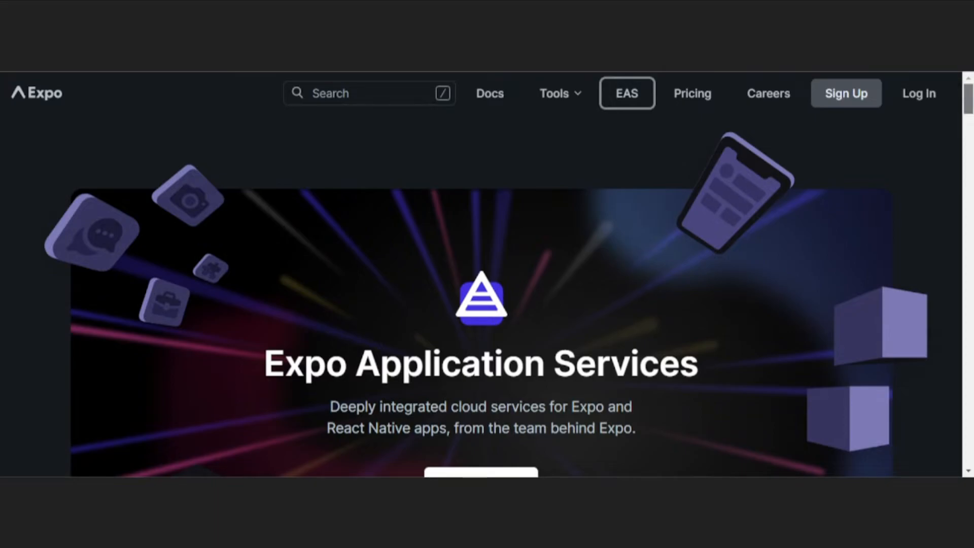
Scroll the Expo Application Services page through EAS Build and EAS Submit to the Deliver your apps banner.
scroll(down, 3)
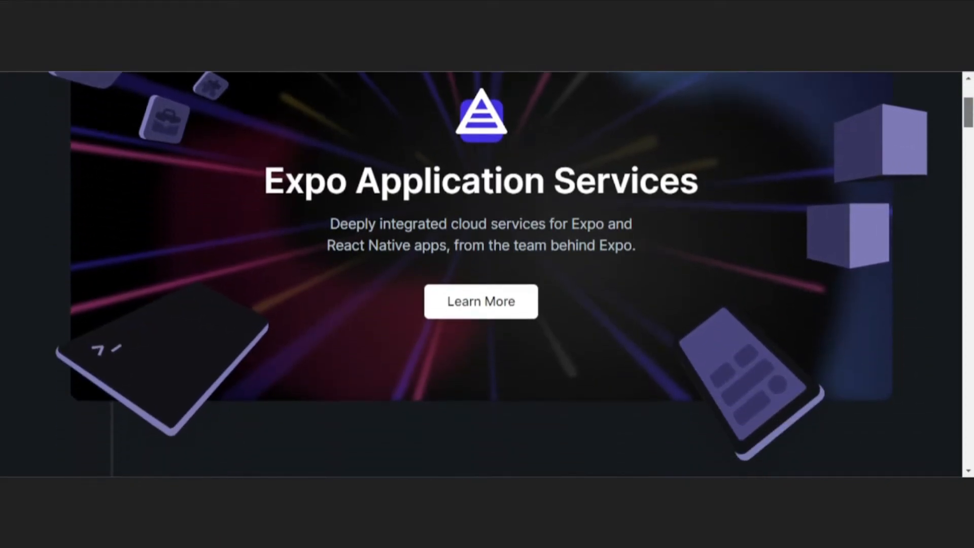
scroll(down, 3)
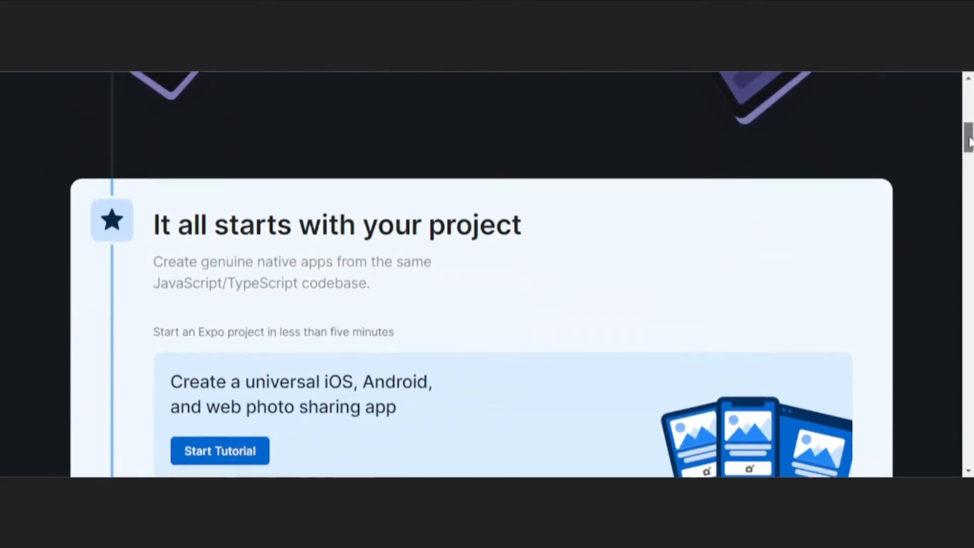
scroll(down, 3)
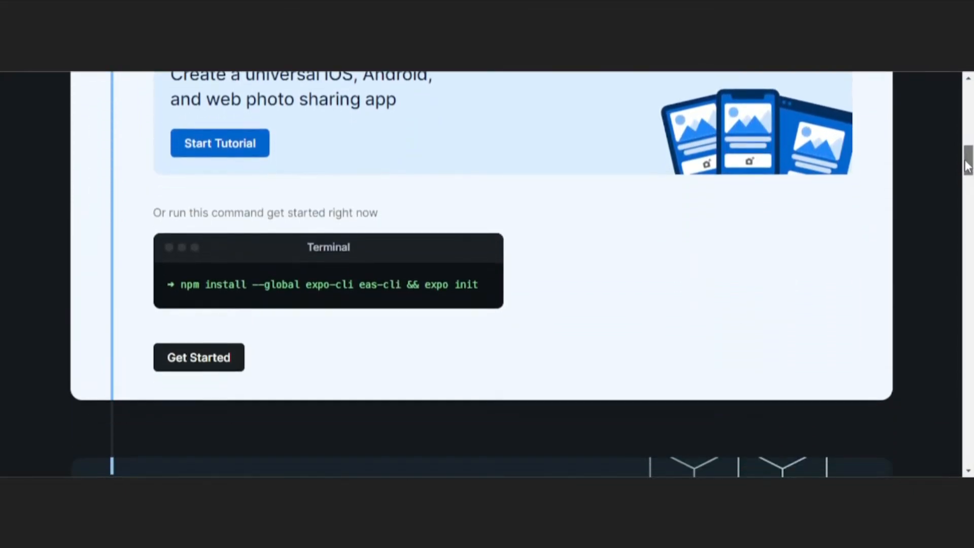
scroll(down, 3)
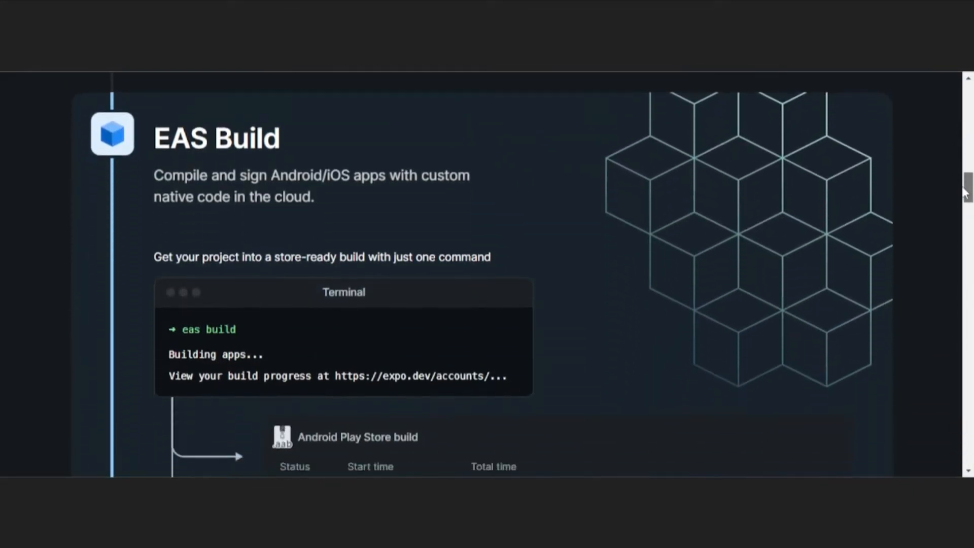
scroll(down, 3)
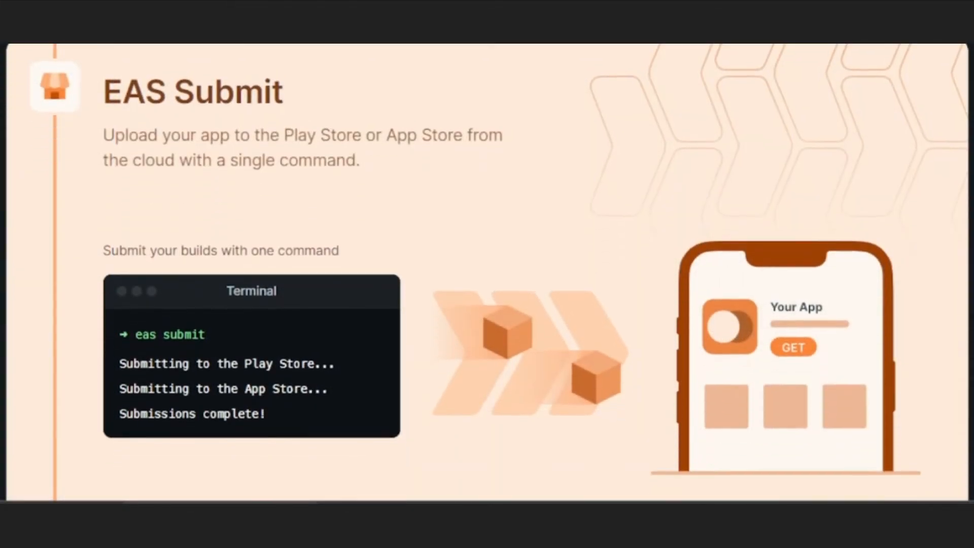
scroll(down, 3)
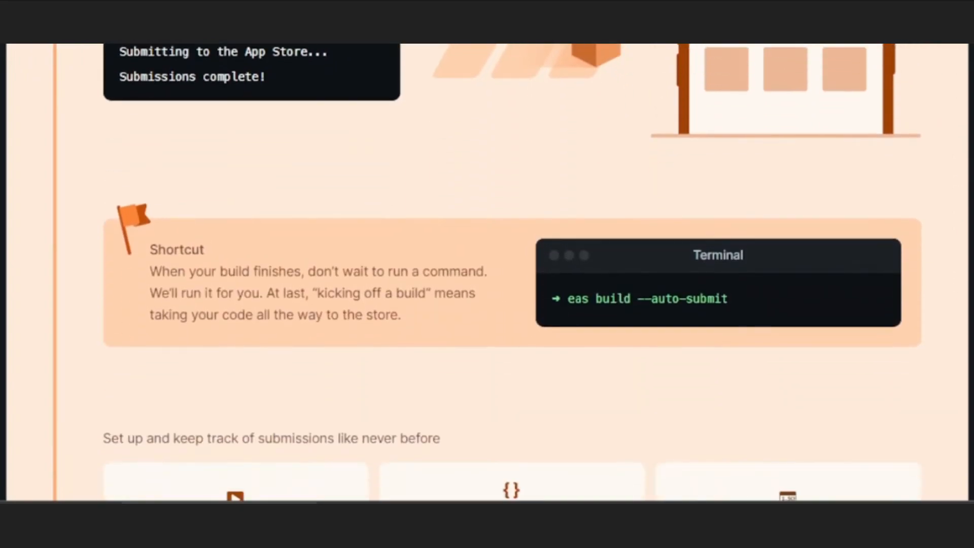
scroll(down, 3)
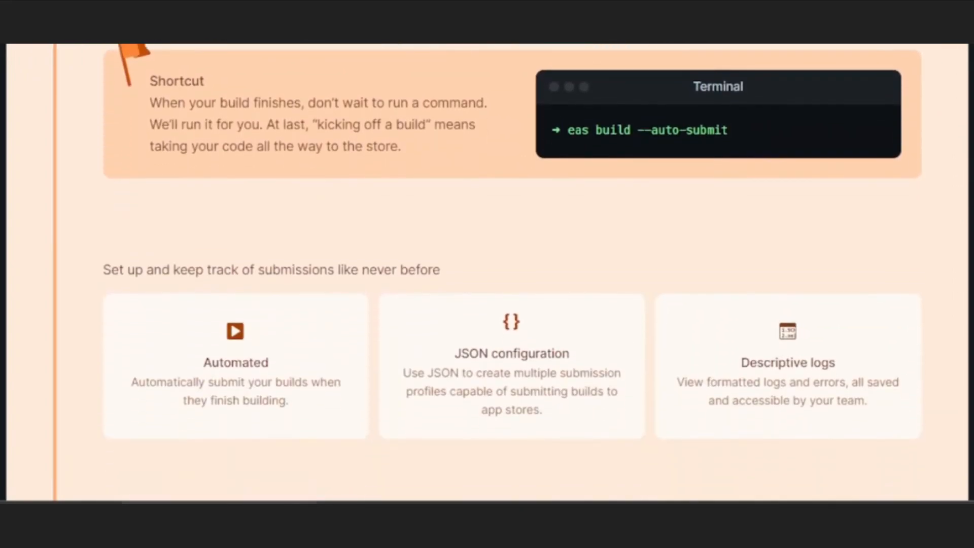
scroll(down, 3)
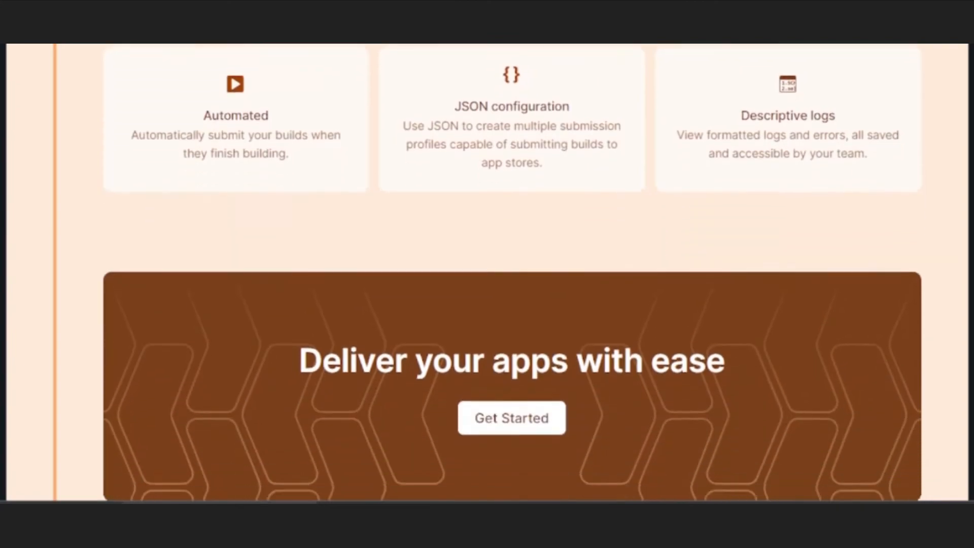